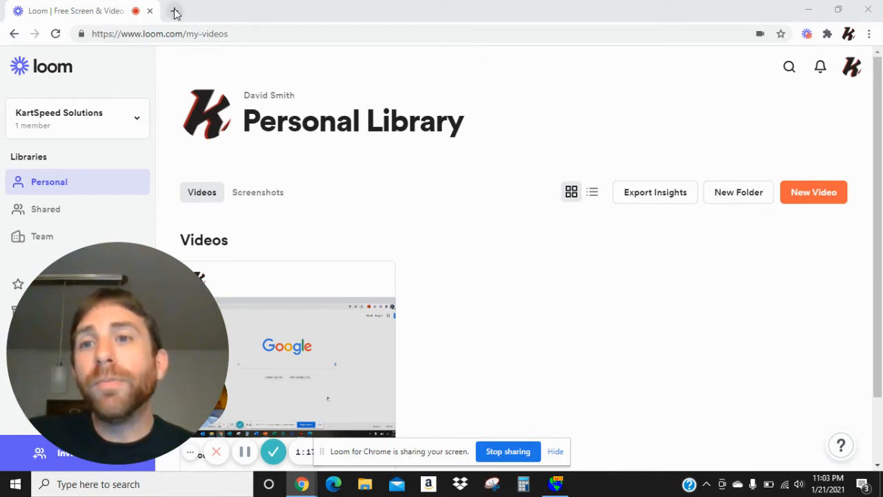
Open a new tab and enter the address aim-sportline.com
left_click(175, 10)
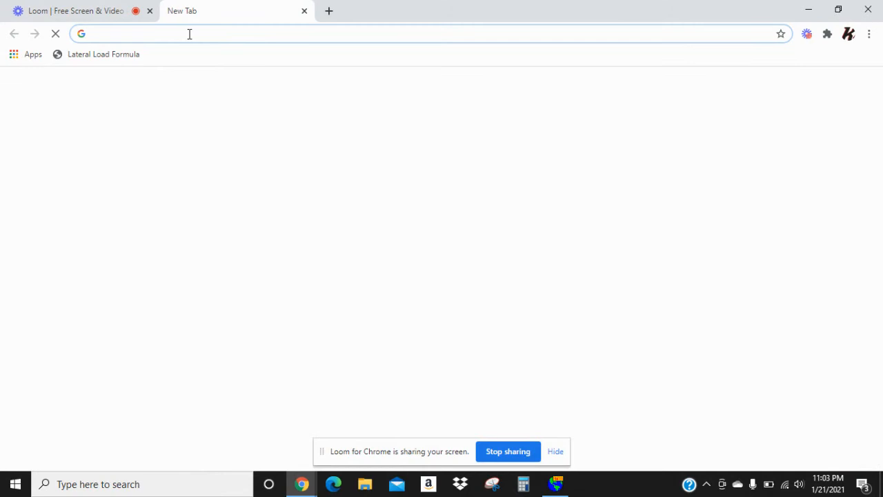
type("aim-sport")
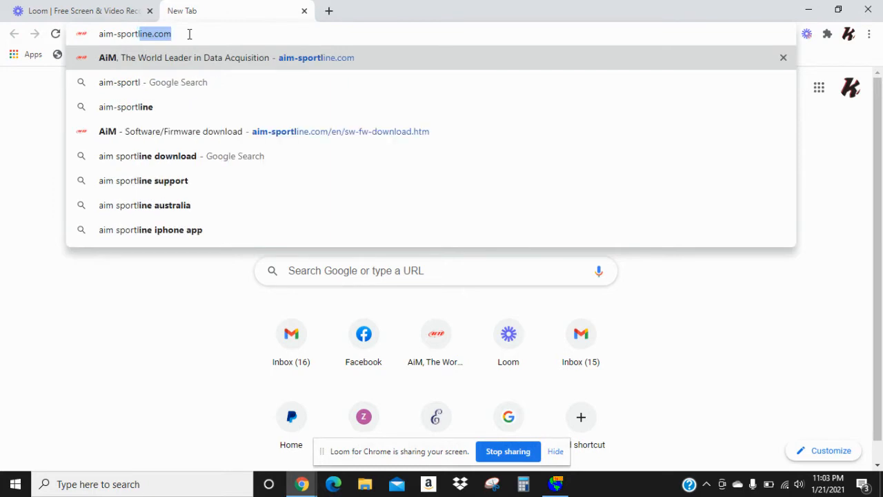
type("line.com")
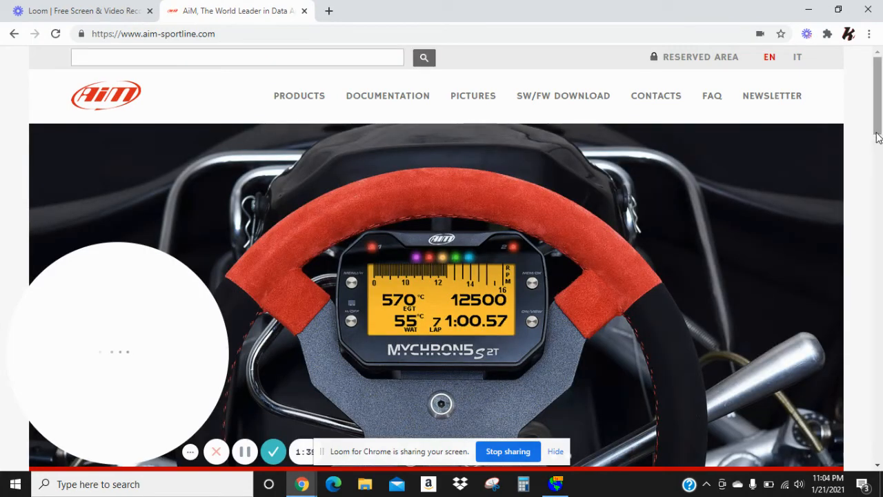
Scroll the AiM homepage down to the SW/FW download list with Race Studio 3 and MyChron5S
scroll("down", 3)
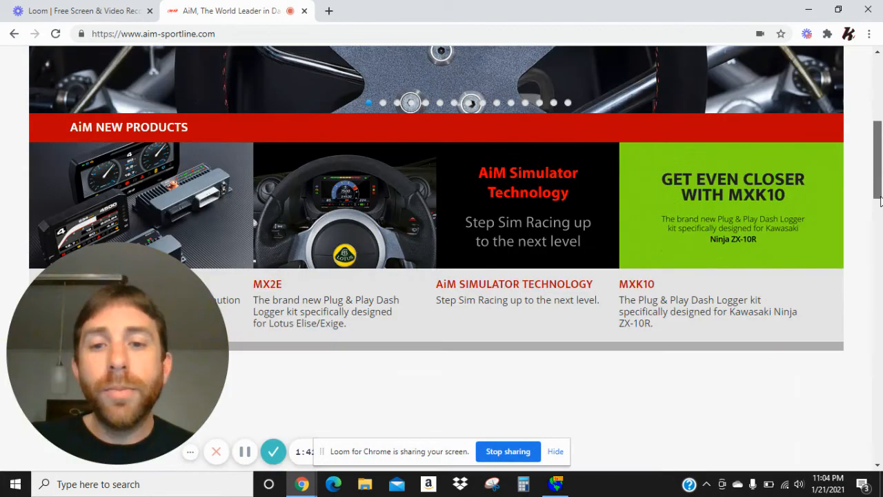
scroll("down", 3)
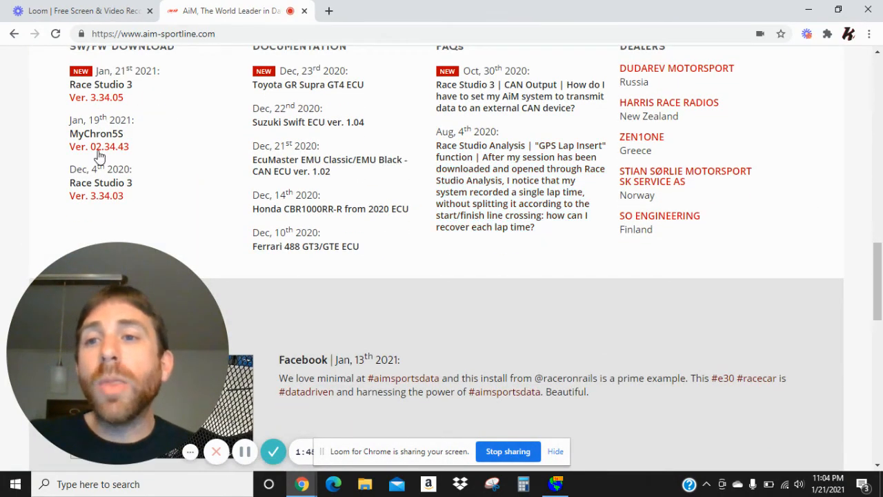
mouse_move(69, 142)
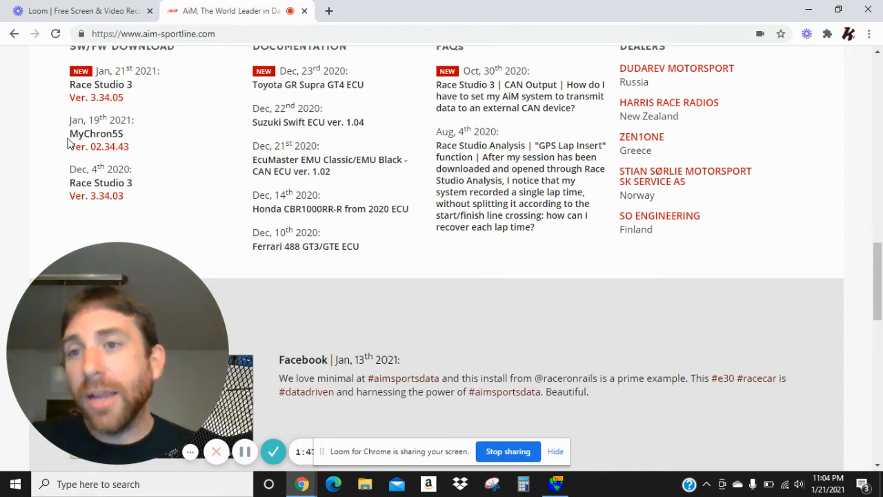